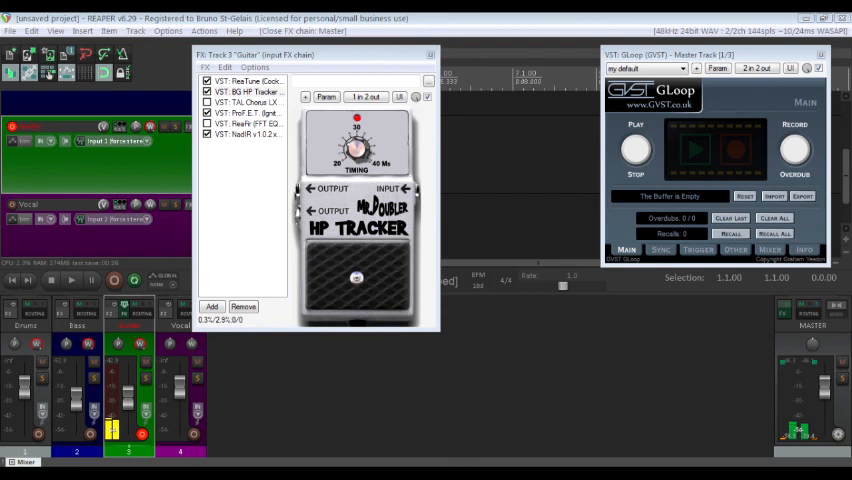
# - Review the Pro-FET amp sim and NadIR loader, then show ReaFir's guitar noise-cancel preset
pyautogui.click(248, 112)
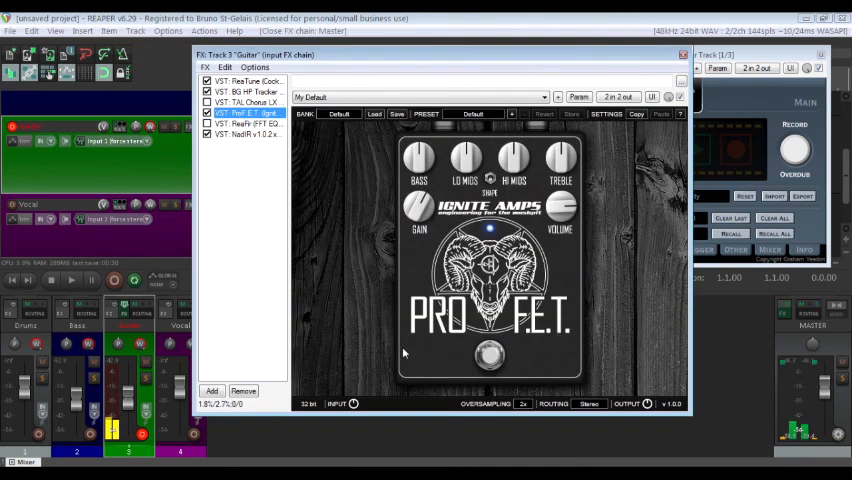
pyautogui.click(243, 134)
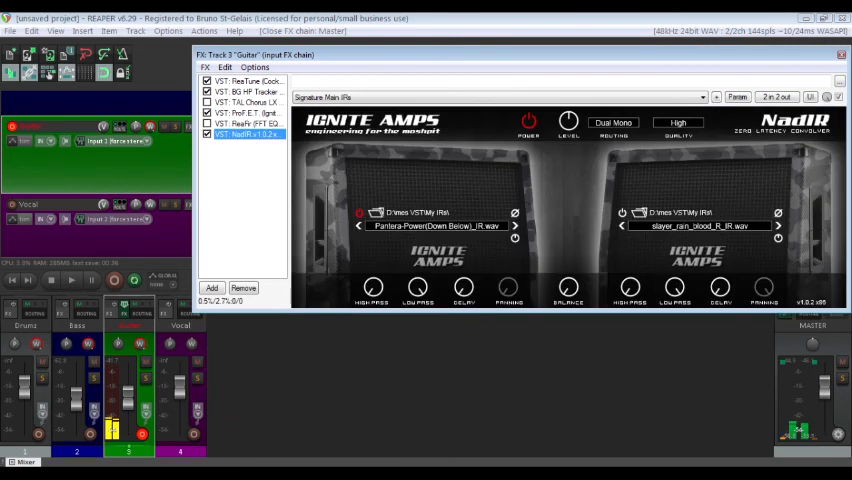
pyautogui.click(240, 112)
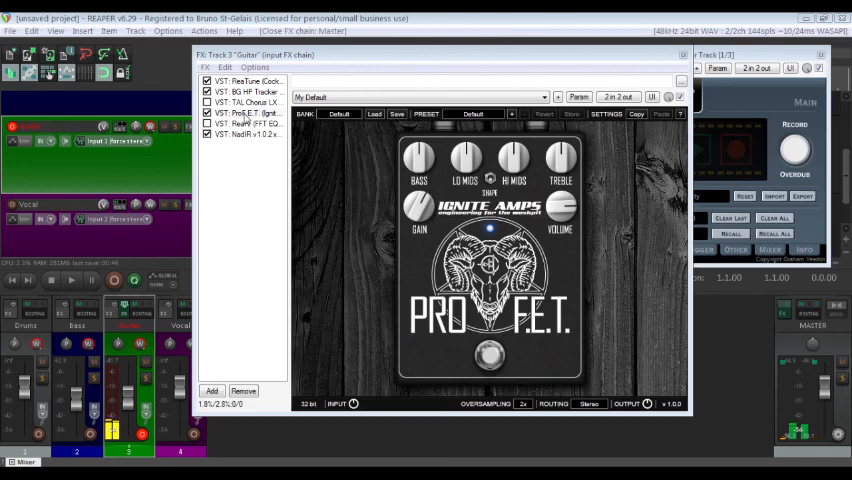
pyautogui.click(247, 113)
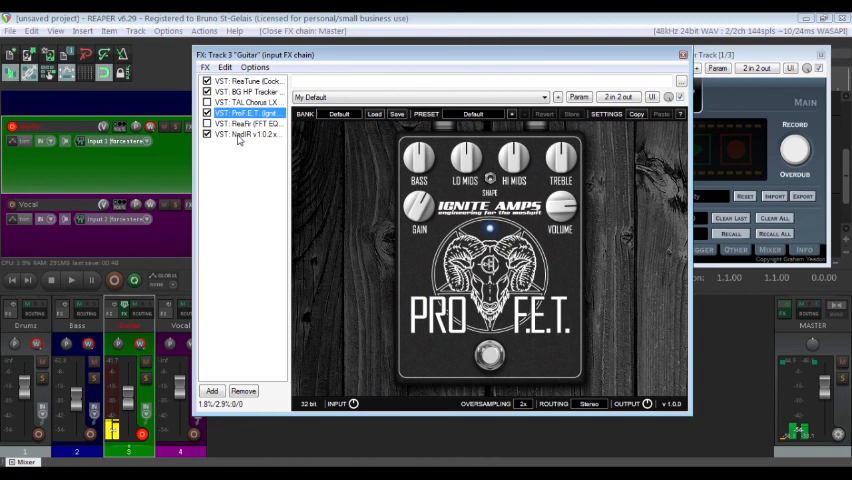
pyautogui.click(248, 123)
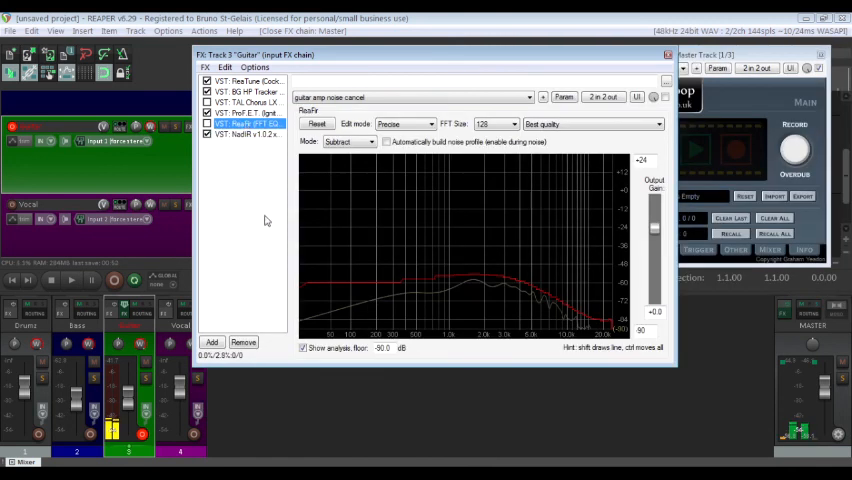
pyautogui.moveTo(427, 175)
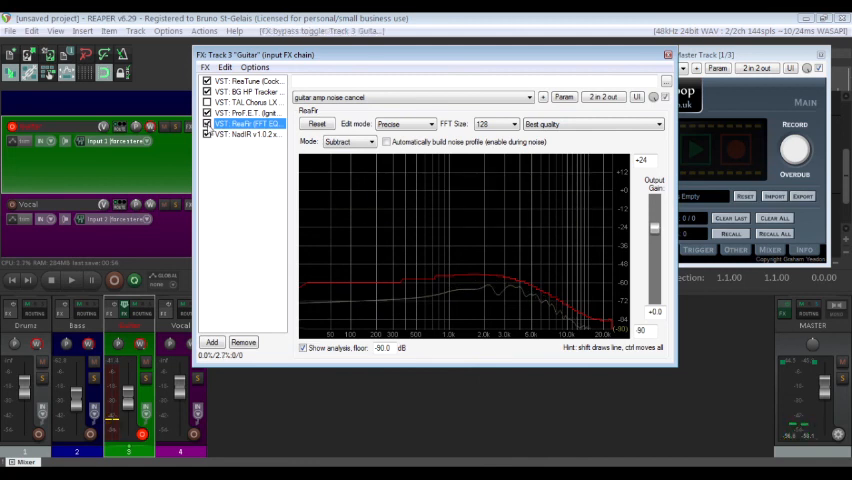
# - Enable ReaFir in the guitar FX chain and keep its FFT size at 128
pyautogui.click(347, 141)
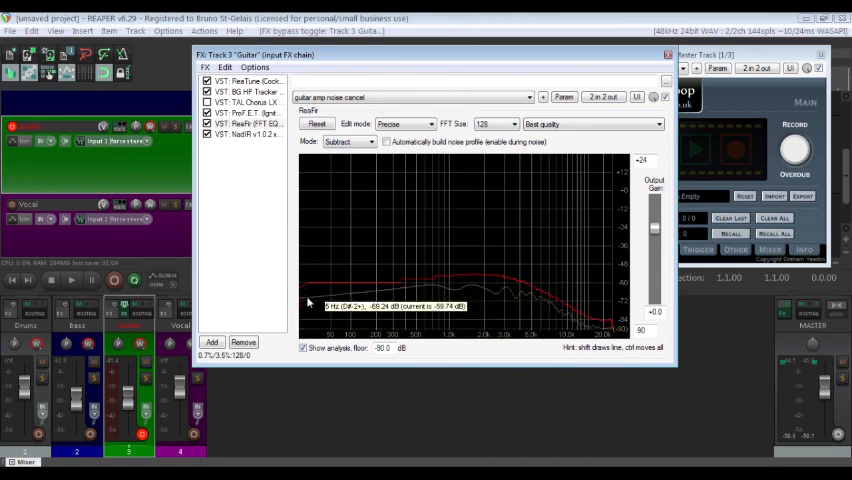
pyautogui.click(372, 141)
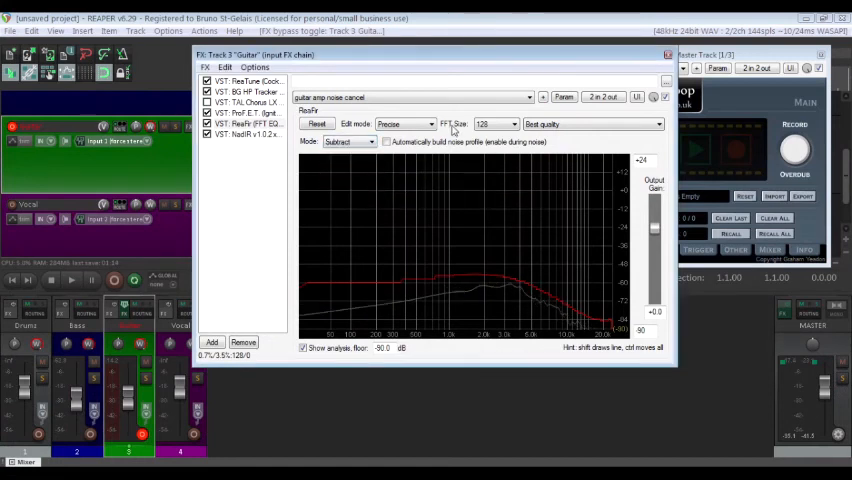
pyautogui.click(495, 124)
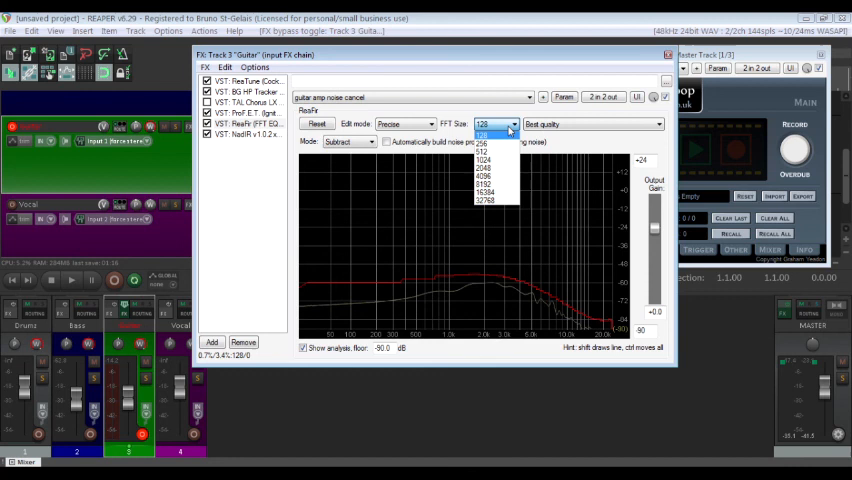
pyautogui.click(483, 130)
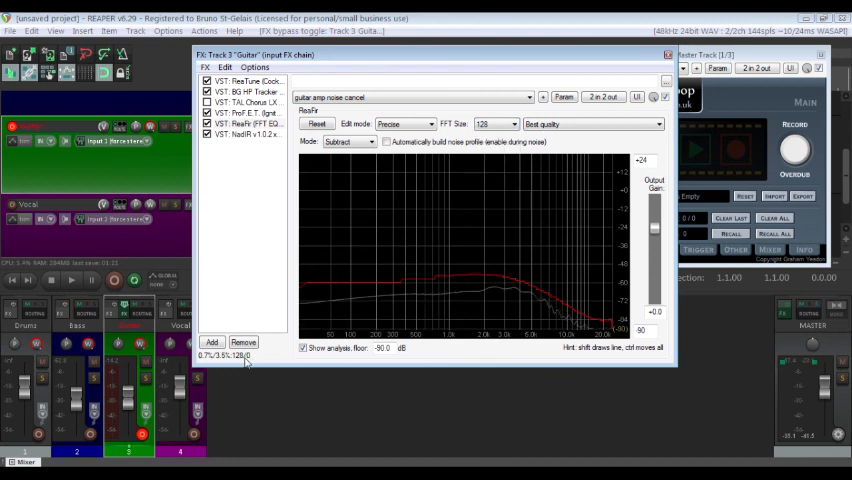
pyautogui.click(512, 124)
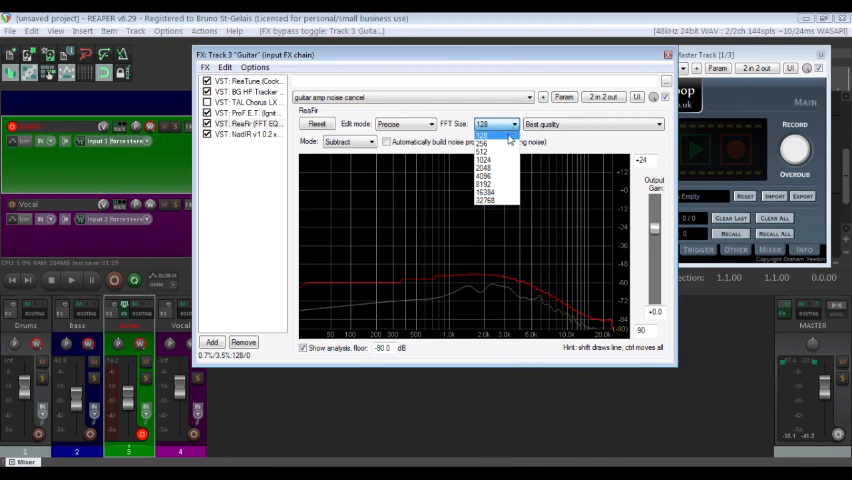
pyautogui.click(483, 135)
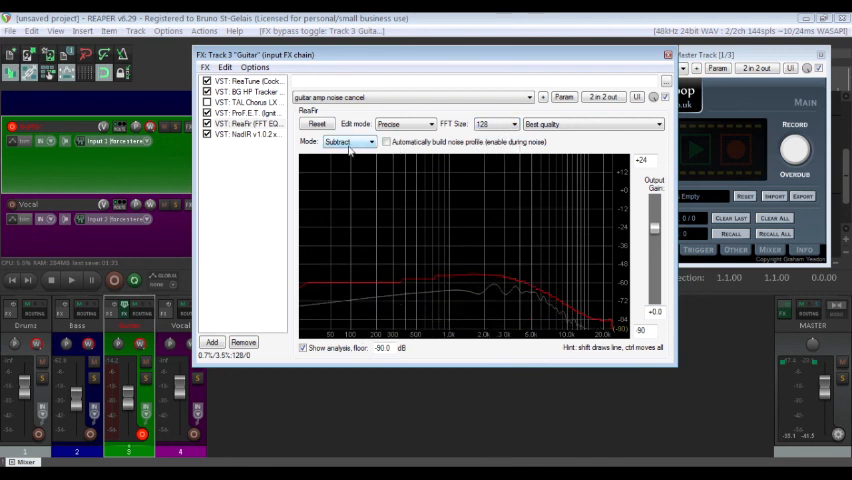
# - Reset ReaFir's noise profile, auto-build a new one from background noise, then stop profiling
pyautogui.click(317, 124)
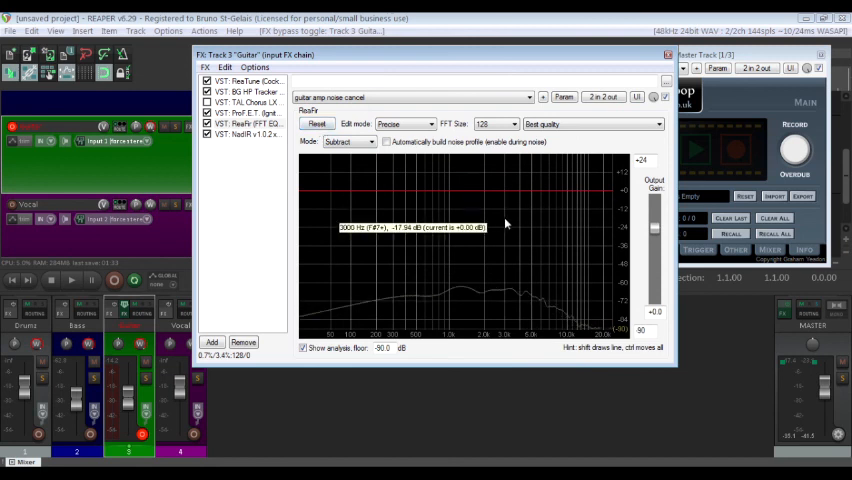
pyautogui.moveTo(572, 314)
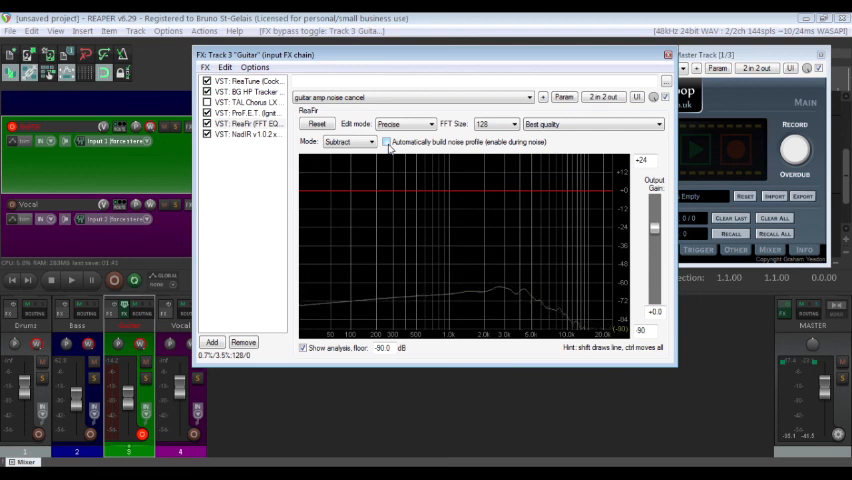
pyautogui.click(386, 142)
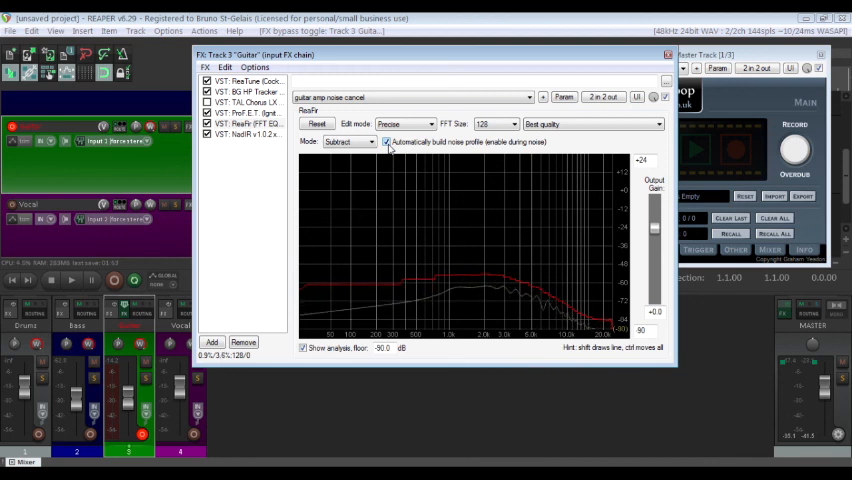
pyautogui.click(386, 141)
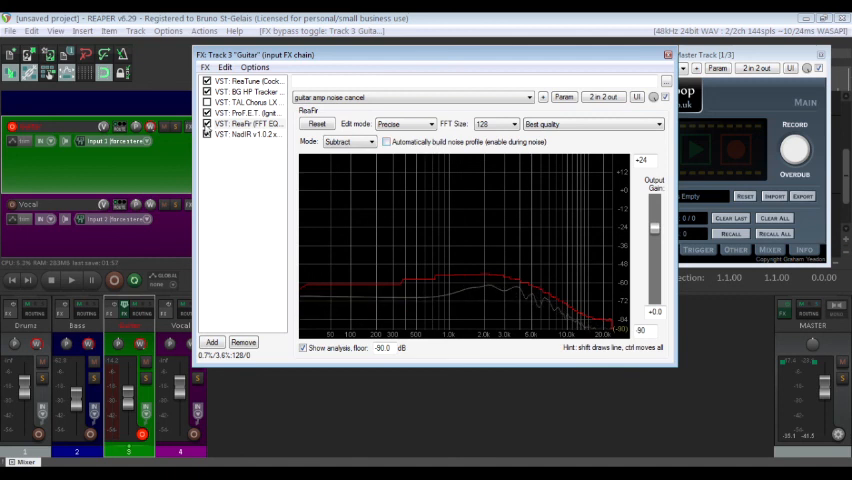
pyautogui.click(250, 123)
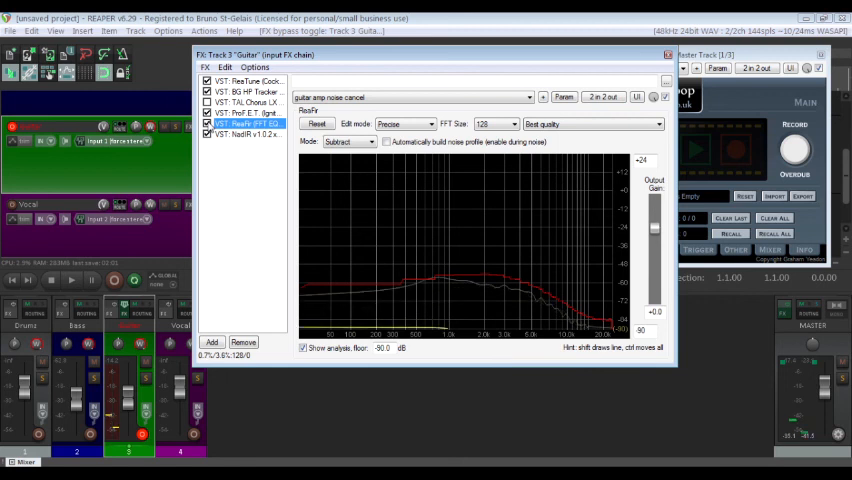
pyautogui.click(245, 113)
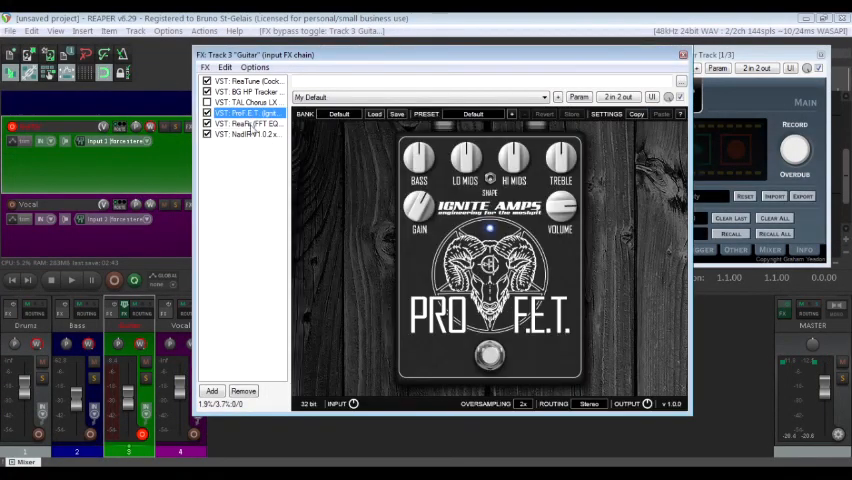
# - Load Pantera-Power_IR.wav into NadIR's left cabinet slot, then reselect ReaFir and NadIR
pyautogui.click(245, 134)
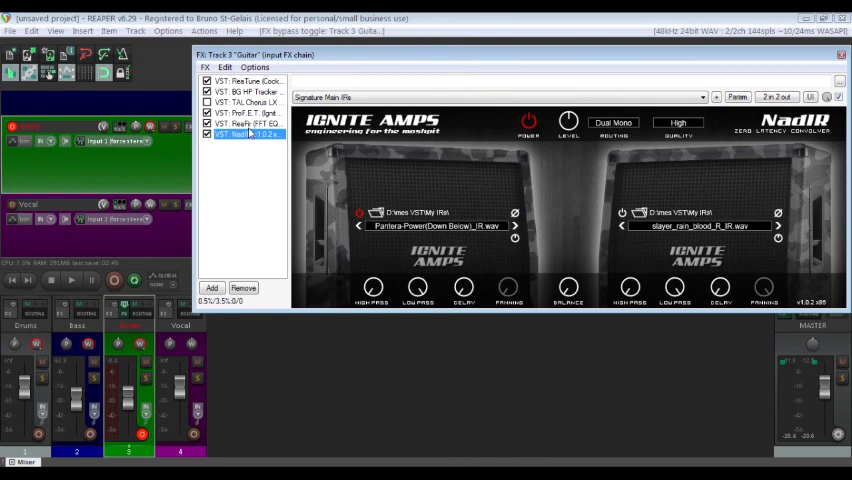
pyautogui.click(243, 123)
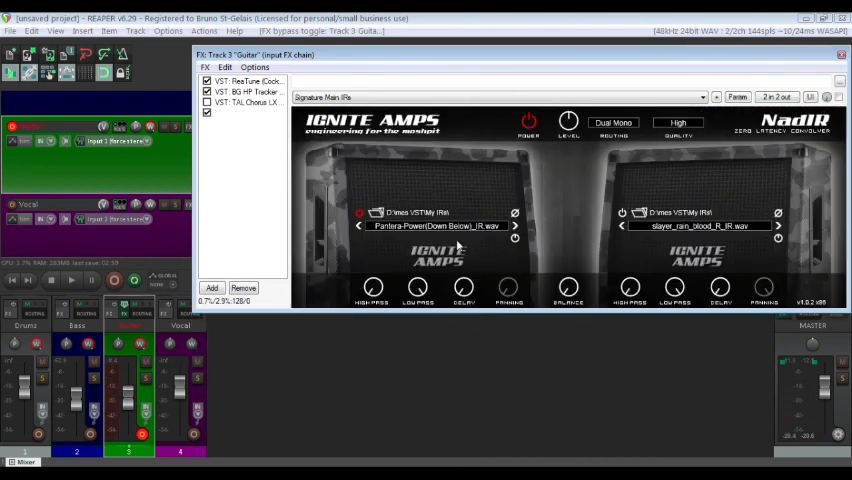
pyautogui.click(440, 225)
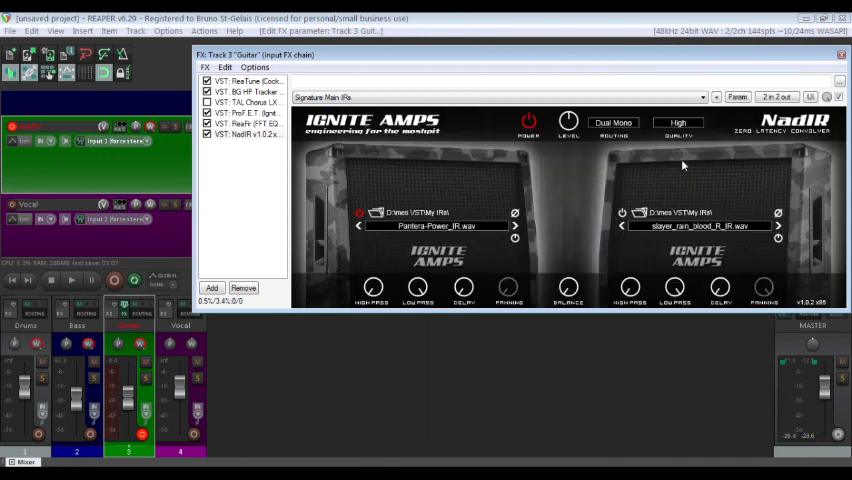
pyautogui.click(248, 123)
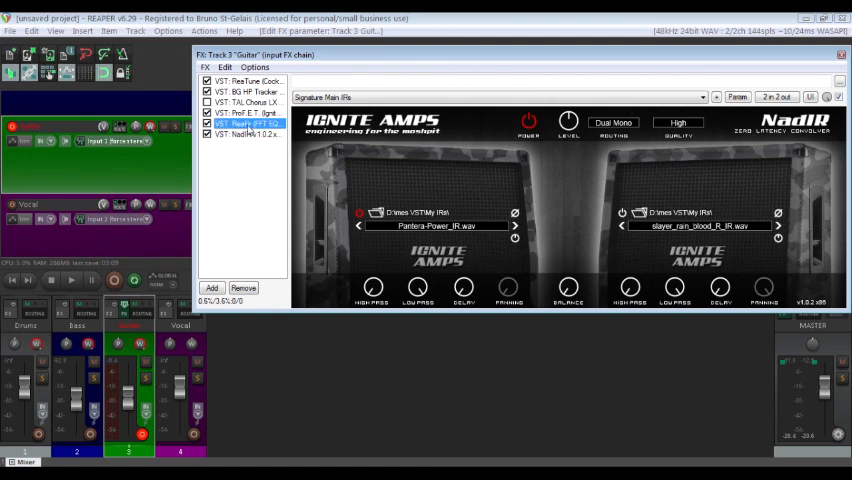
pyautogui.click(248, 133)
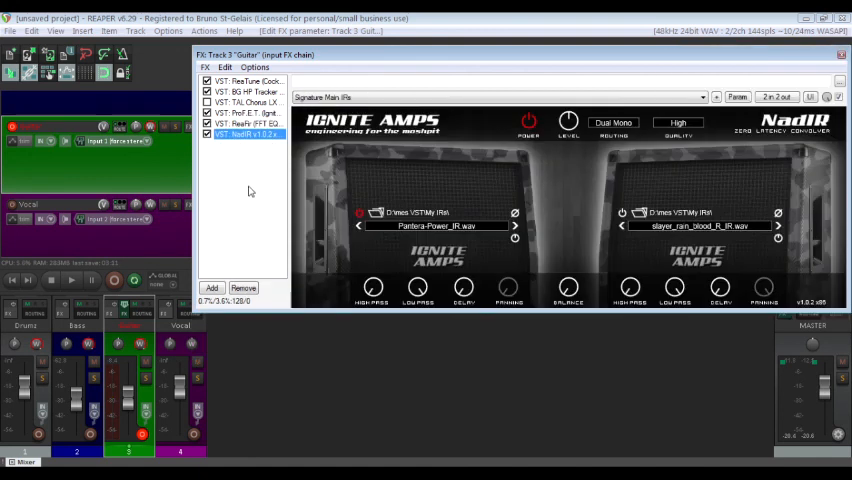